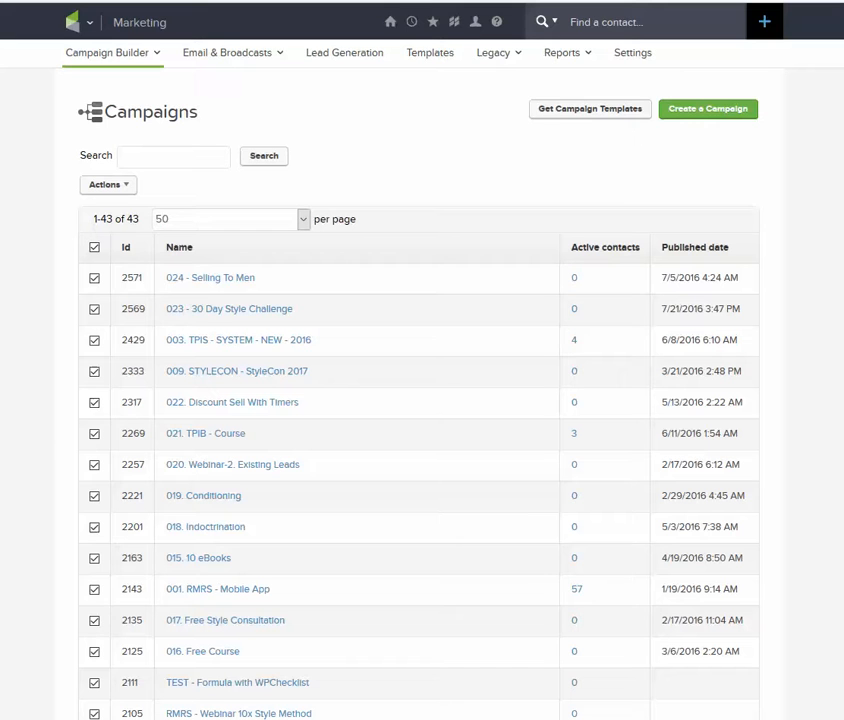
mouse_move(30, 251)
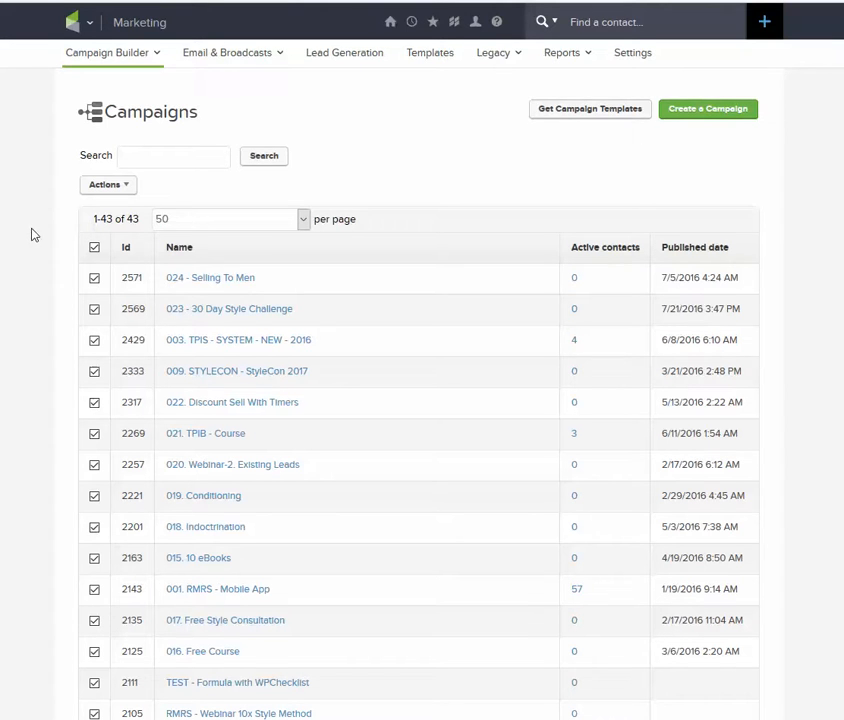
Go to Reports under Marketing from the main navigation menu
left_click(88, 22)
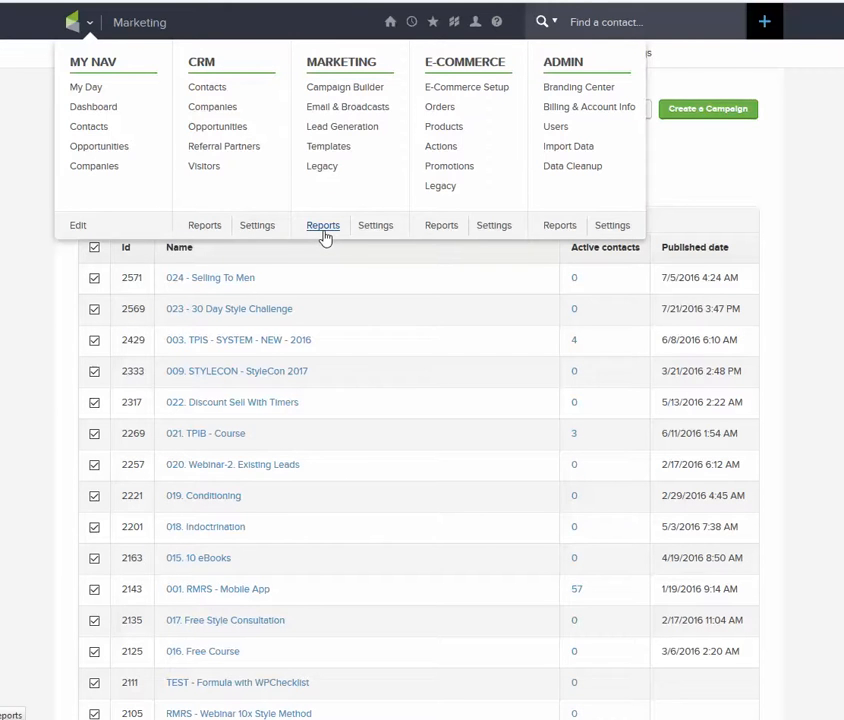
left_click(323, 225)
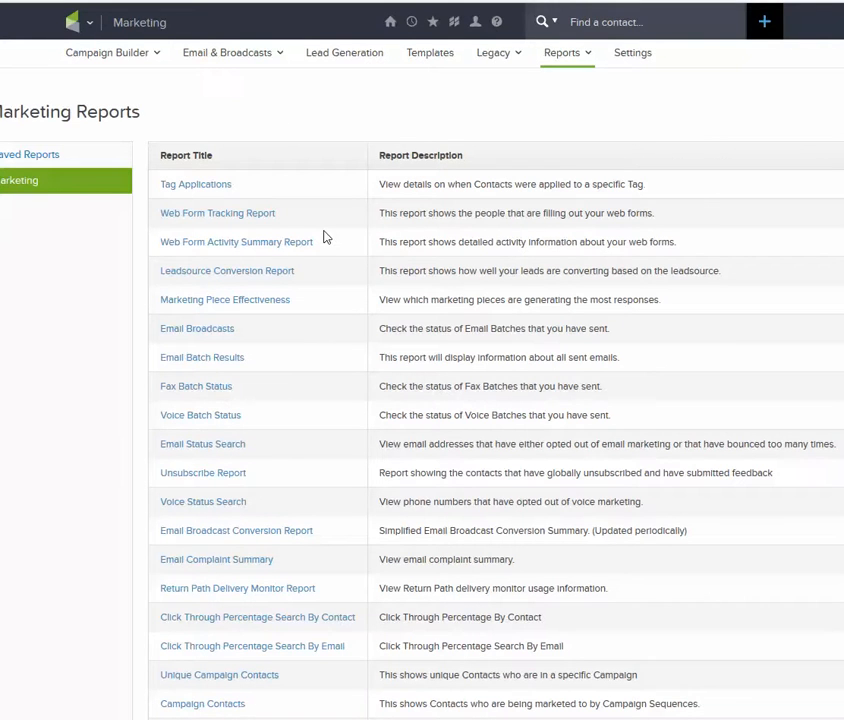
mouse_move(200, 415)
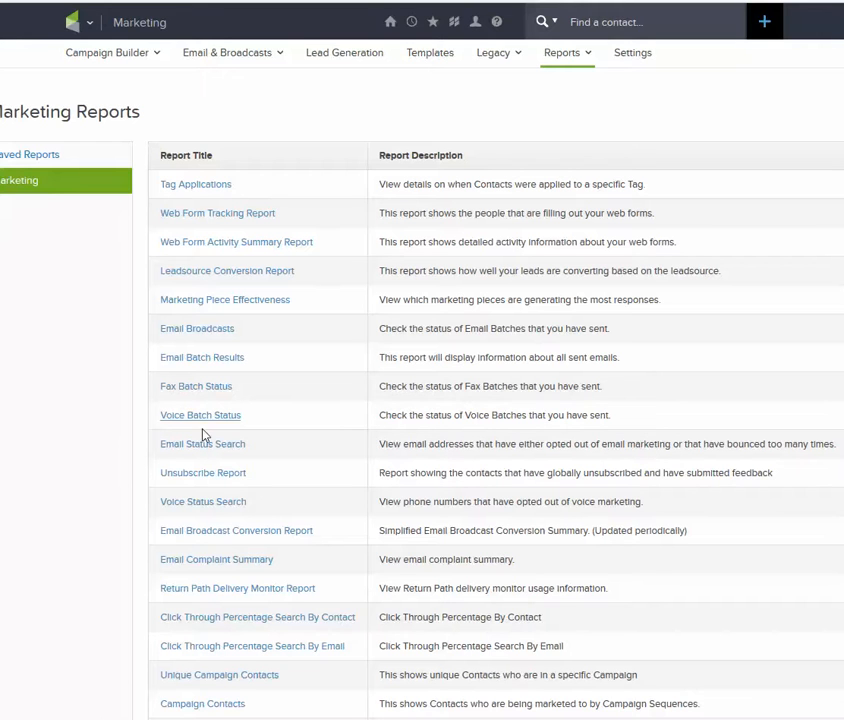
mouse_move(202, 444)
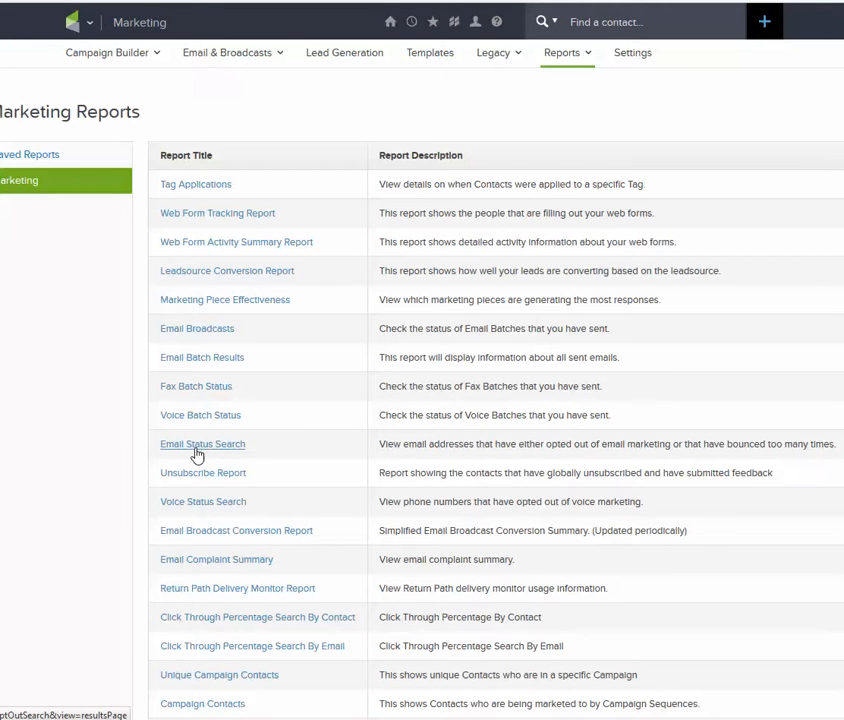
Open the Email Status Search report from the Marketing Reports list
left_click(202, 444)
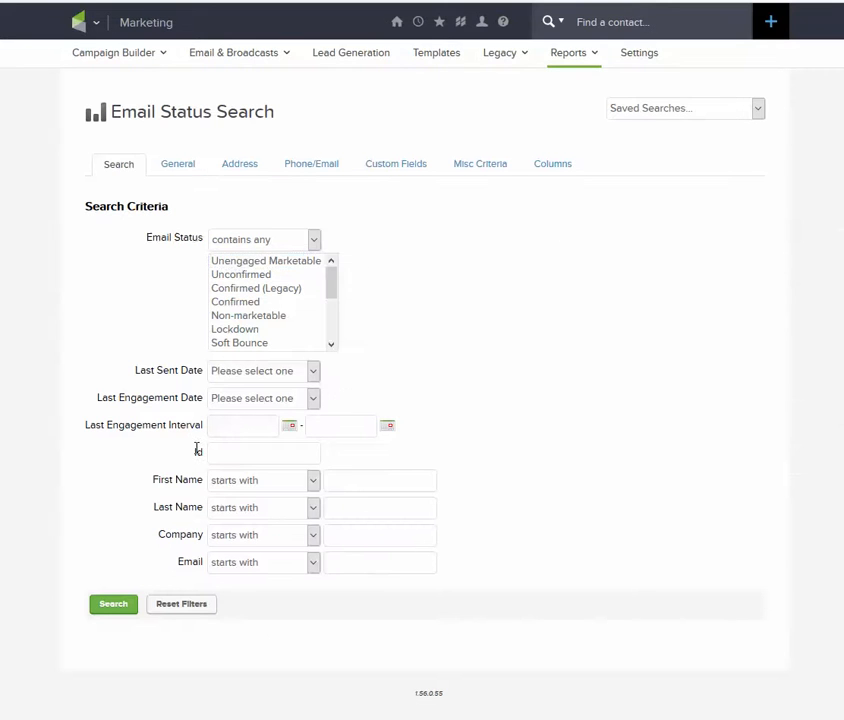
left_click(266, 261)
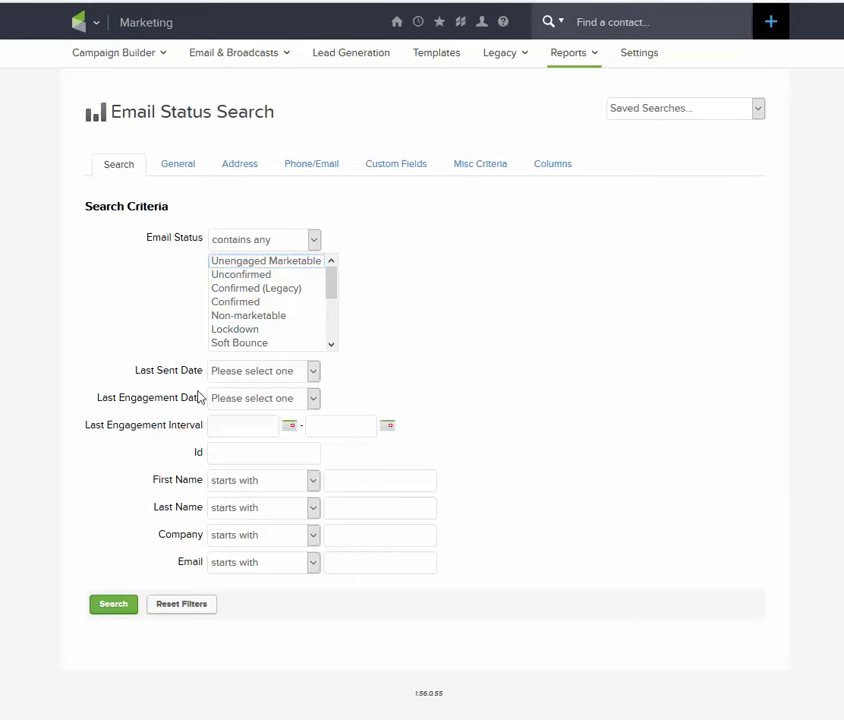
mouse_move(290, 366)
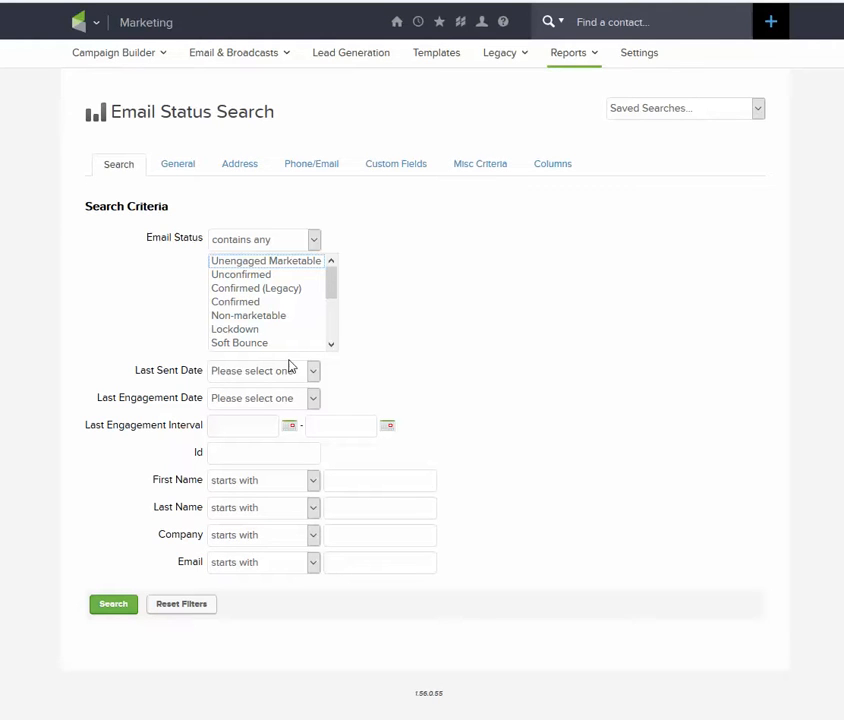
mouse_move(143, 398)
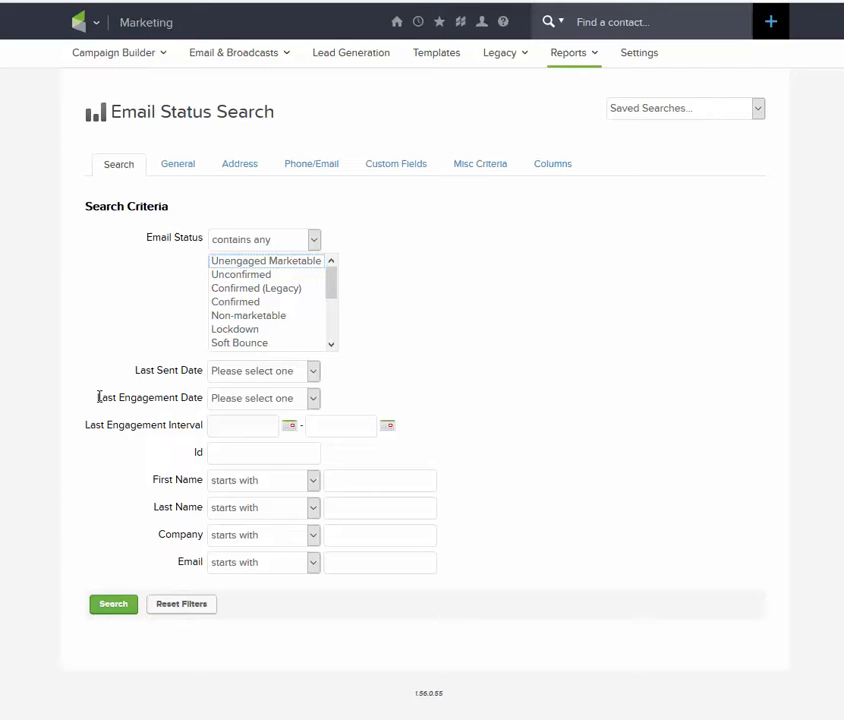
mouse_move(148, 432)
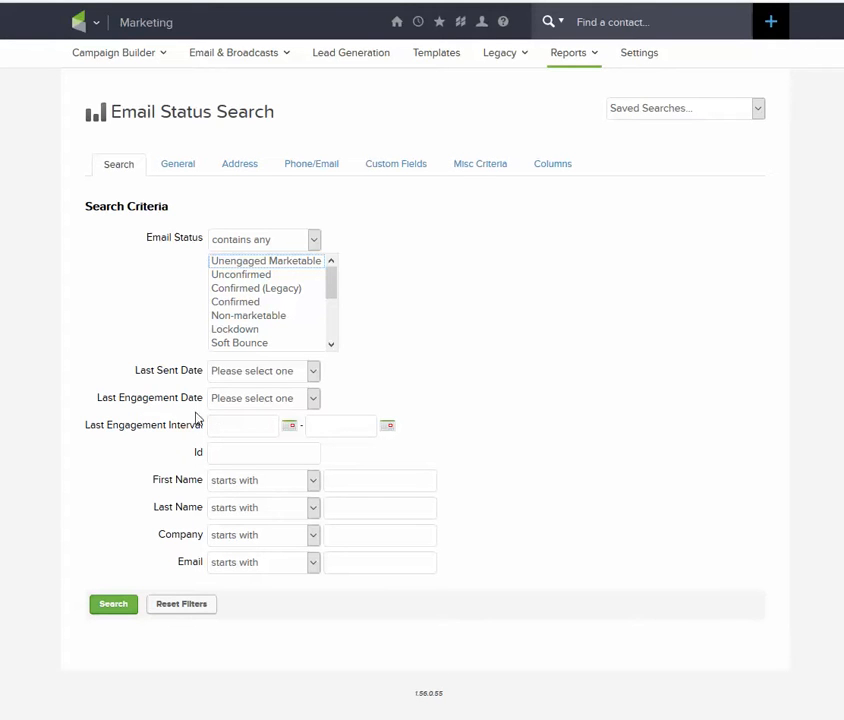
mouse_move(316, 406)
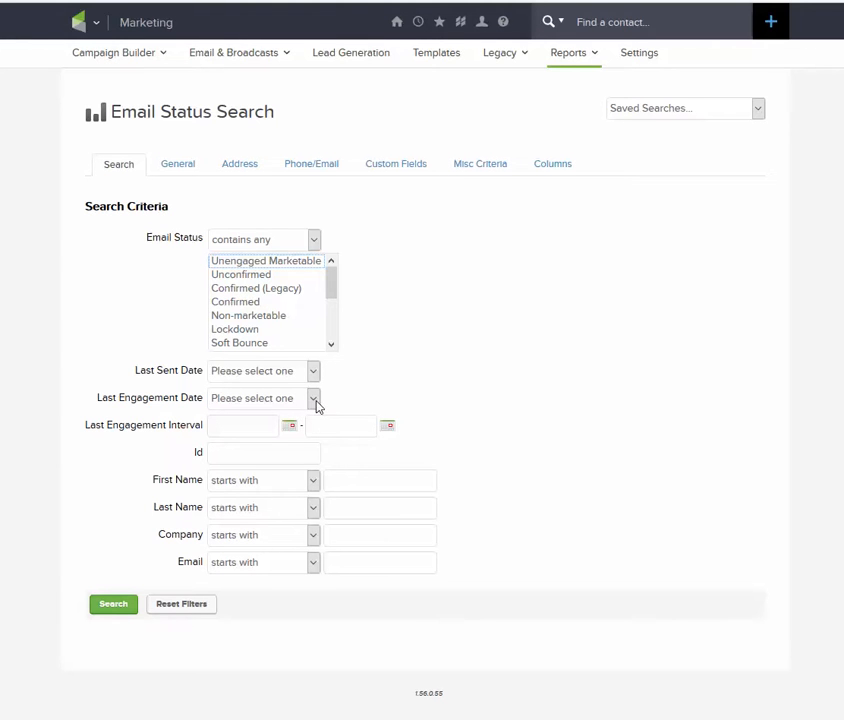
left_click(313, 398)
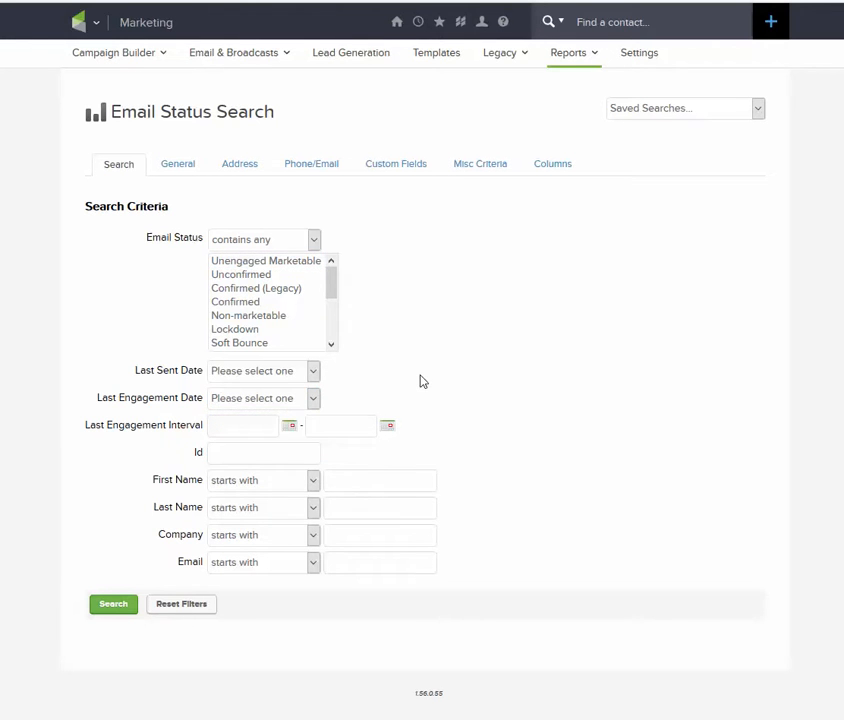
mouse_move(302, 445)
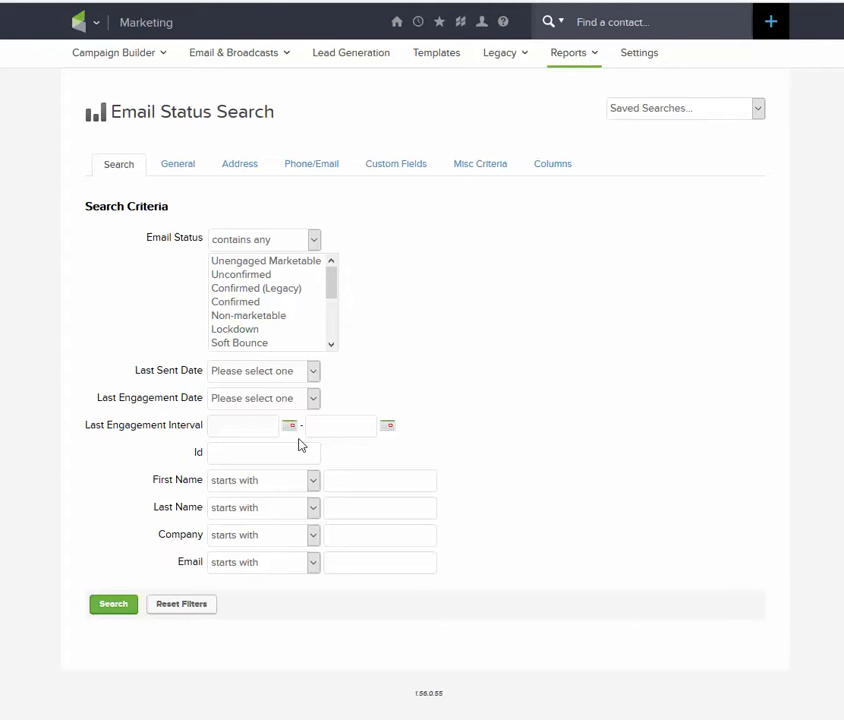
mouse_move(304, 444)
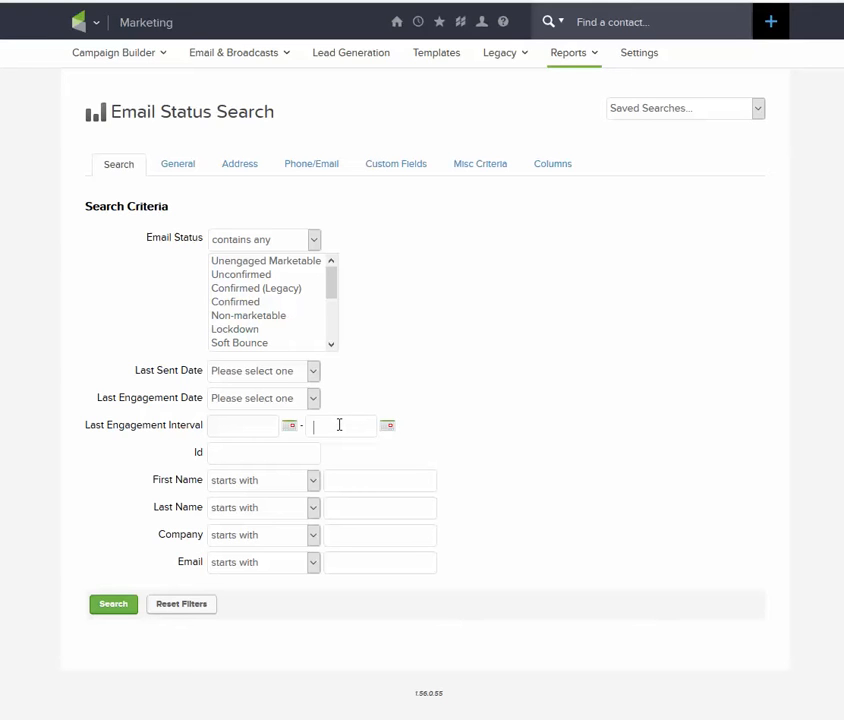
Enter the 06-11-2010 to 06-11-2016 engagement interval and run the search
type("06-11-2016")
left_click(243, 426)
type("06-11-2010")
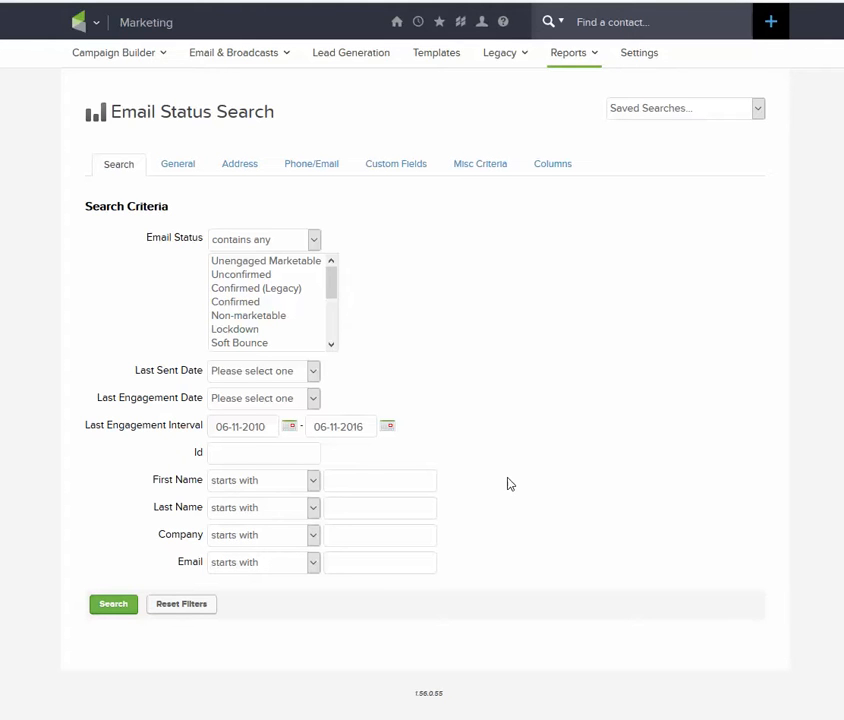
mouse_move(88, 441)
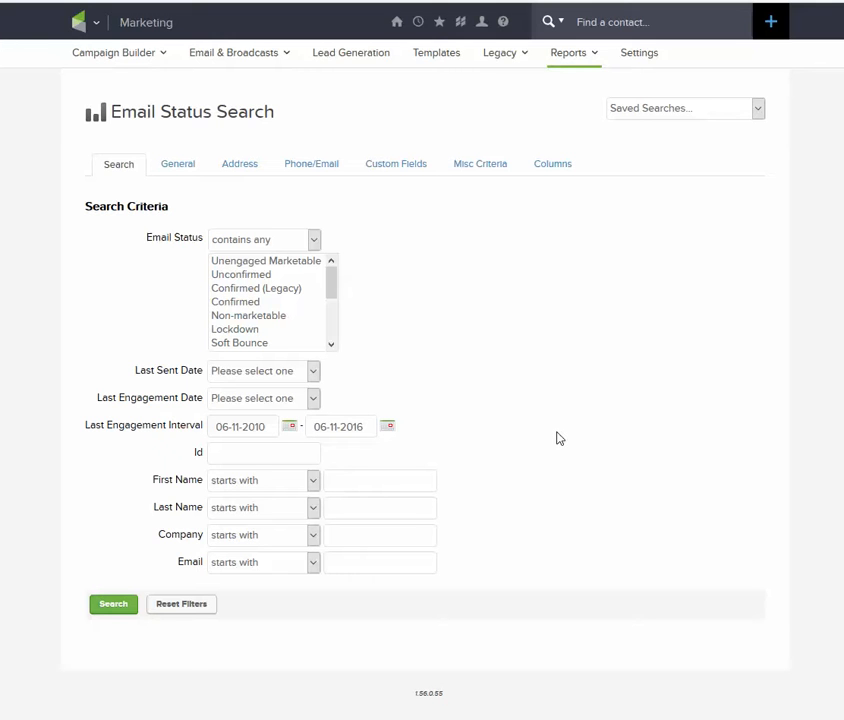
mouse_move(530, 499)
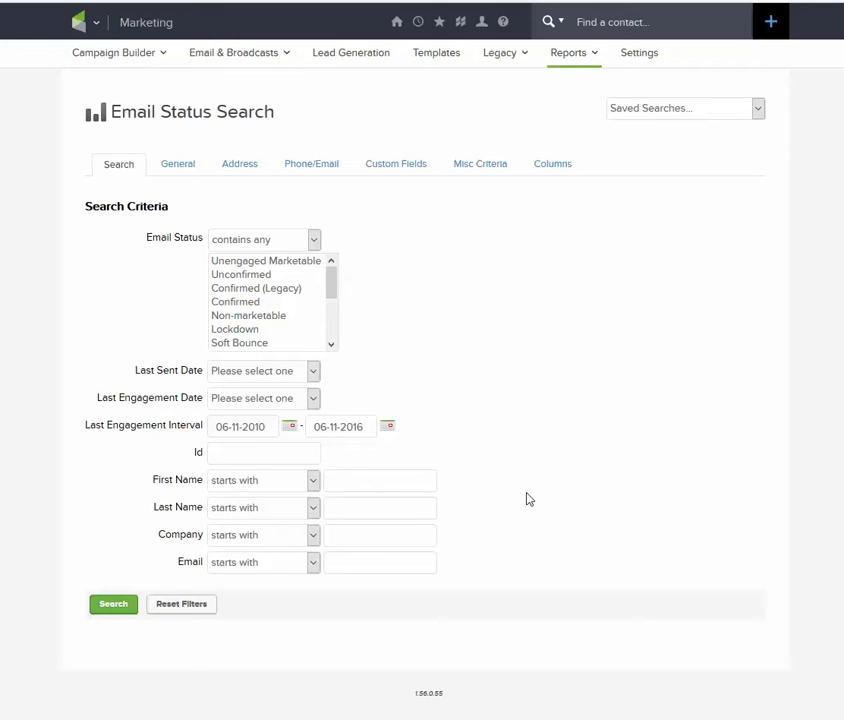
mouse_move(540, 475)
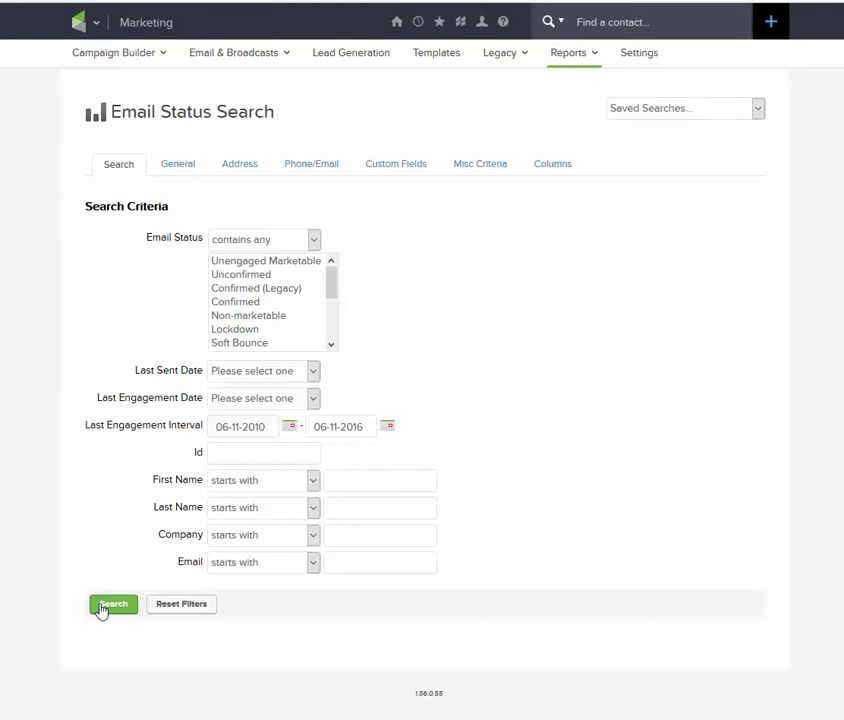
left_click(112, 603)
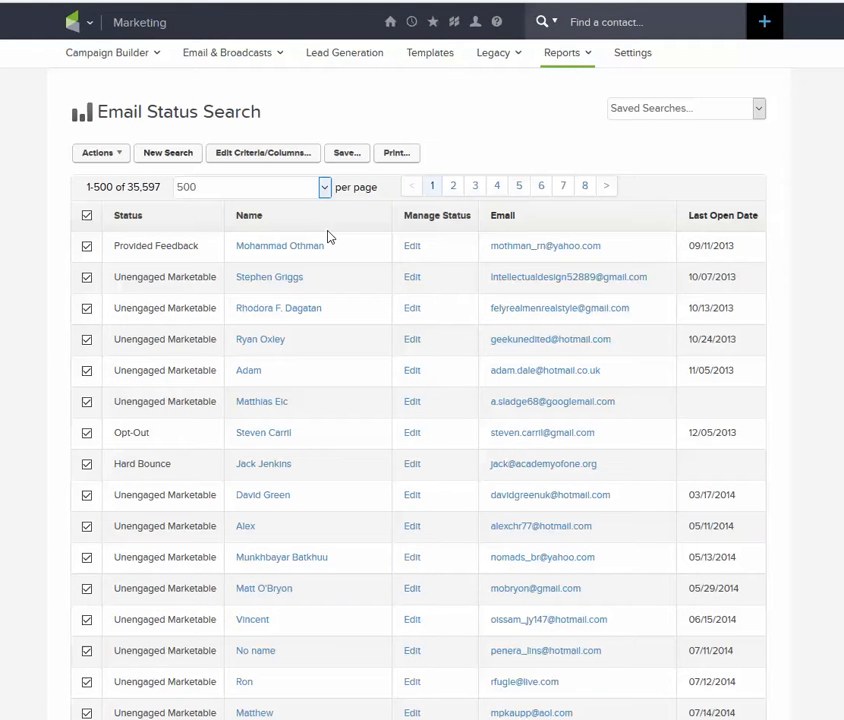
mouse_move(715, 407)
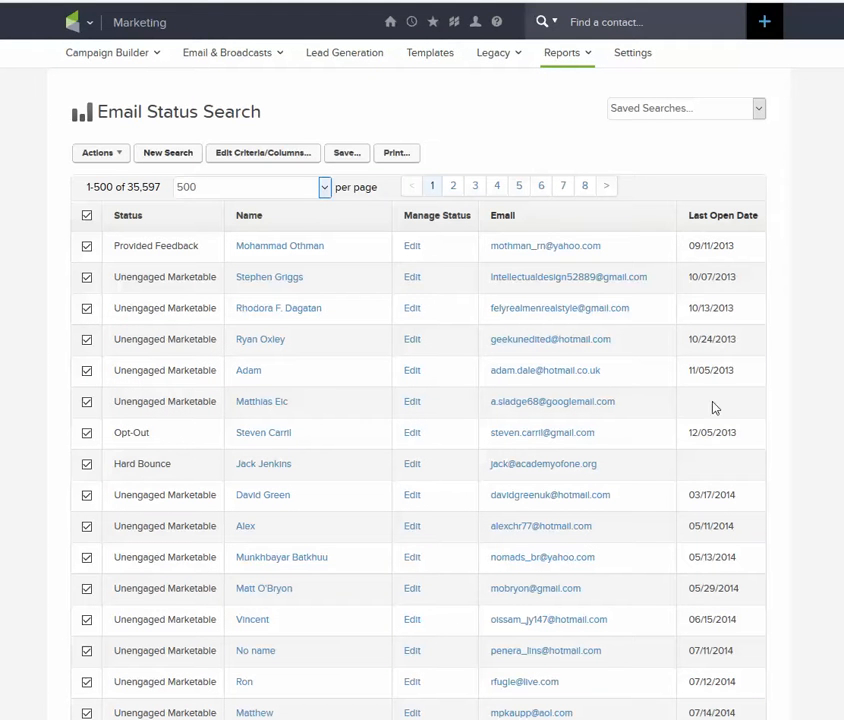
mouse_move(722, 215)
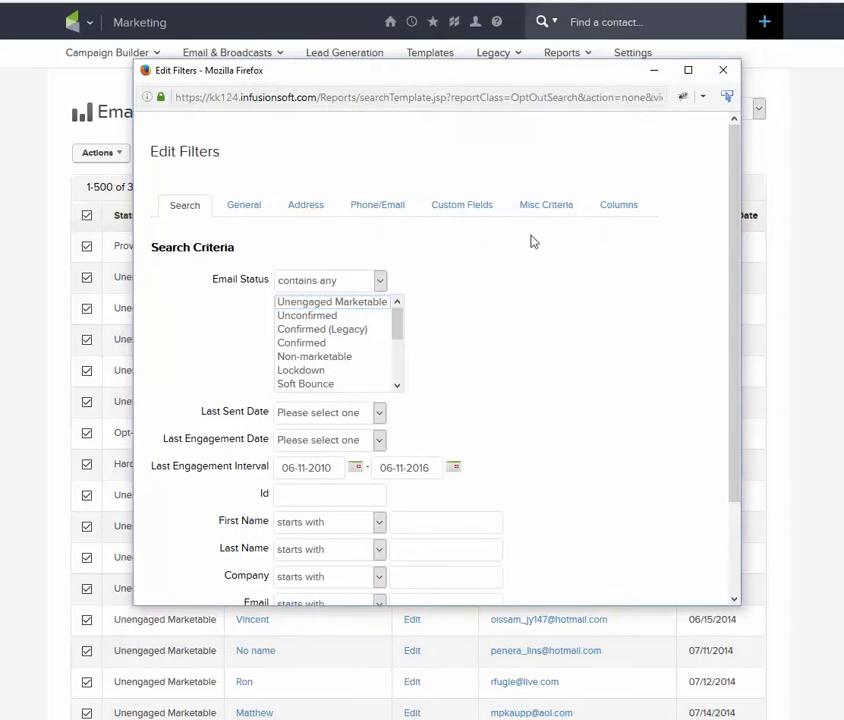
Enter a Last Open Date range of 06-11-2010 to 06-11-2016 in Misc Criteria
left_click(546, 204)
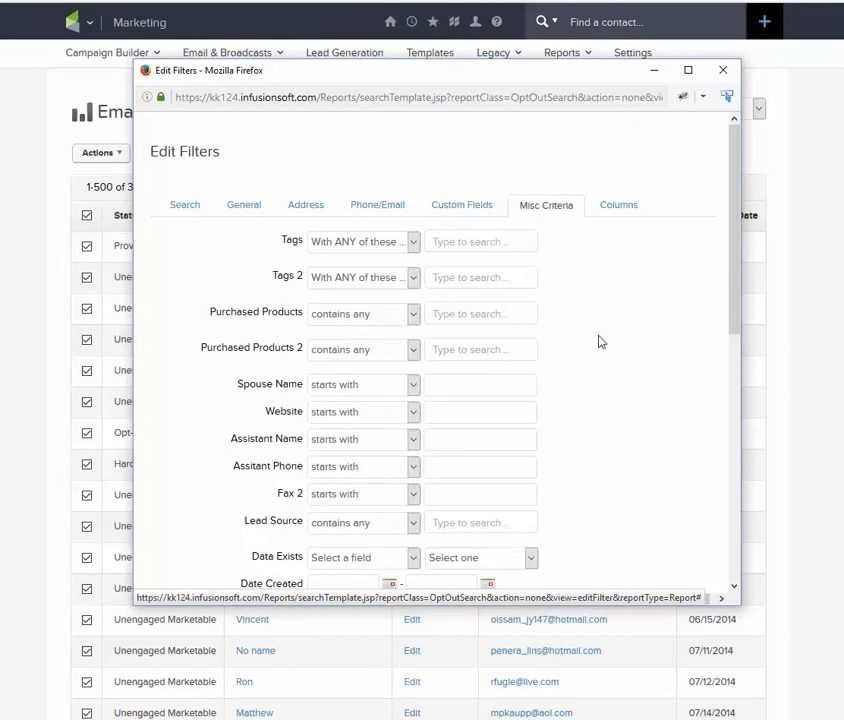
scroll("down", 3)
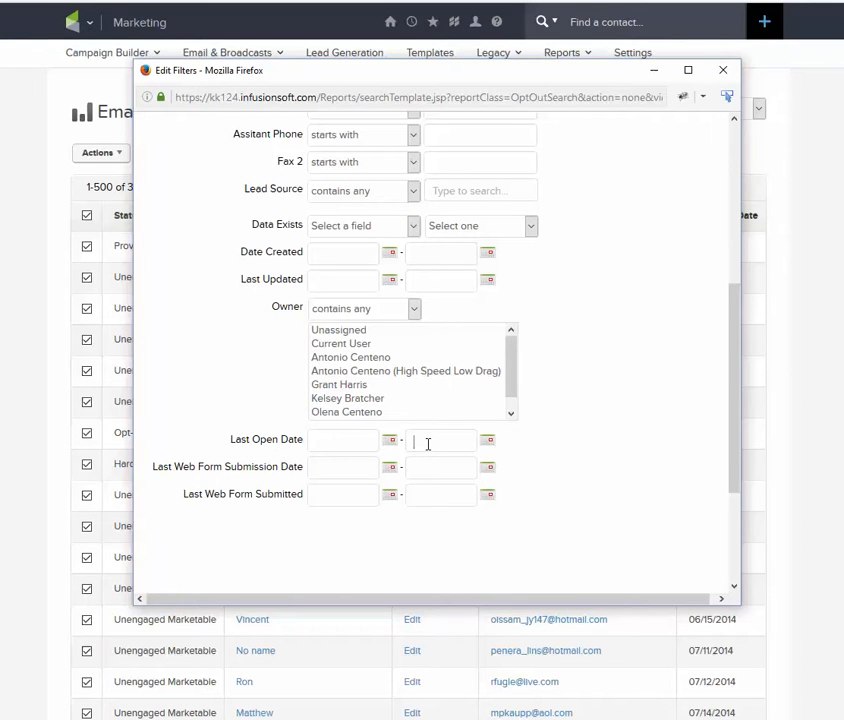
type("06-11-2016")
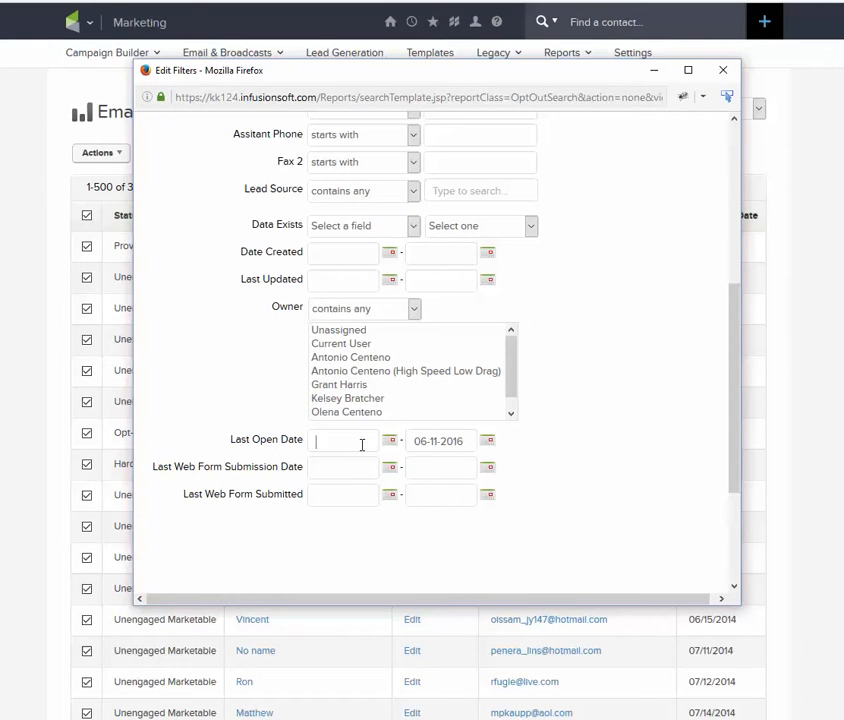
type("06-11-2010")
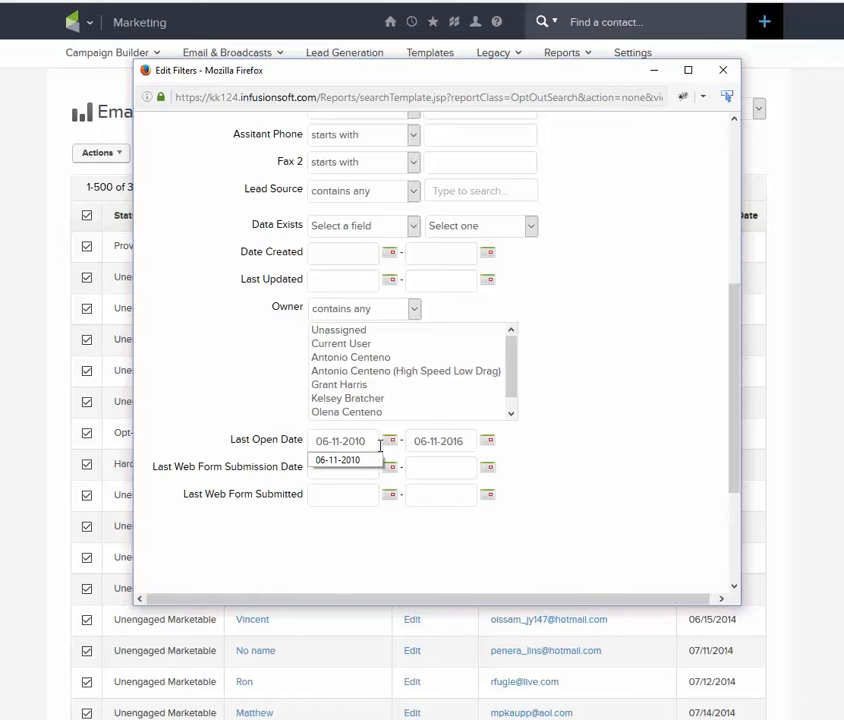
left_click(184, 204)
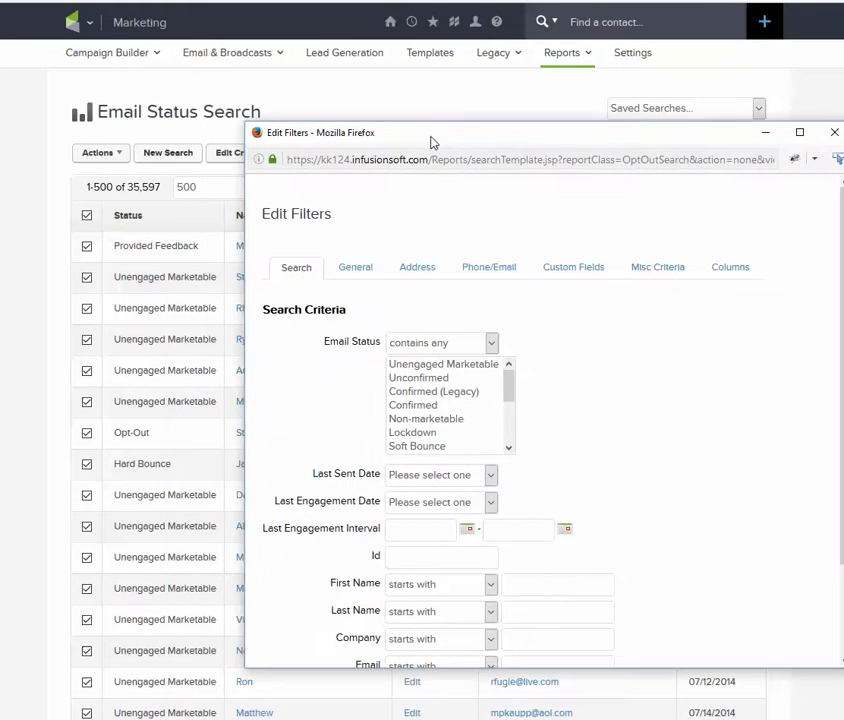
Return to Misc Criteria and scroll down to the Search button
left_click(657, 266)
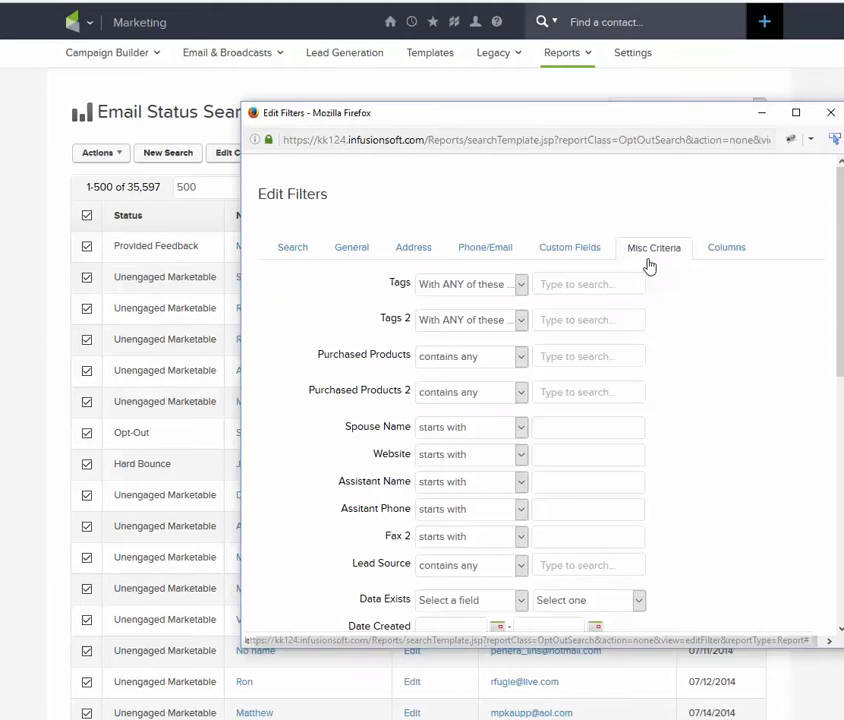
scroll("down", 3)
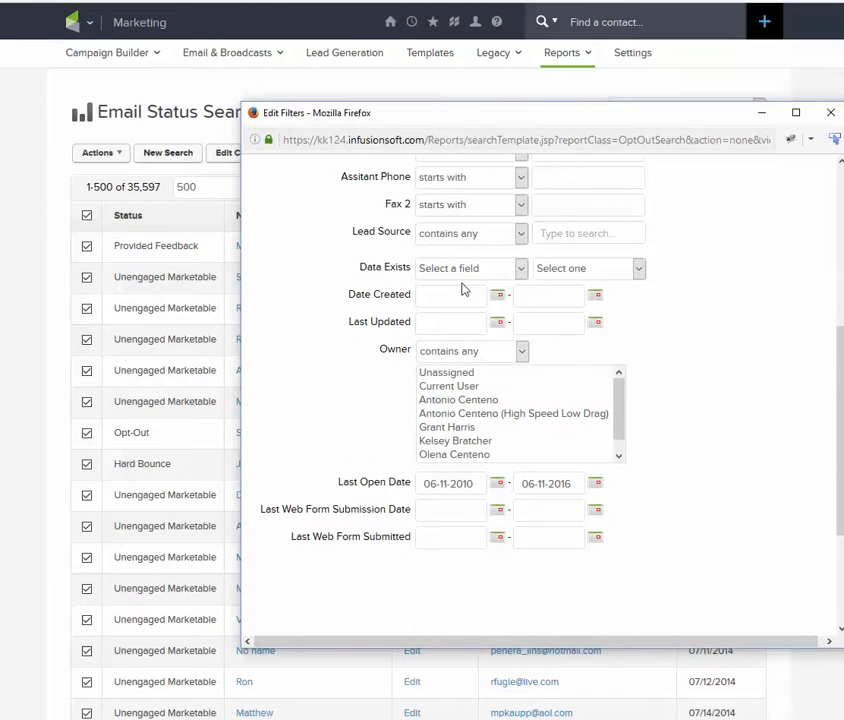
mouse_move(722, 450)
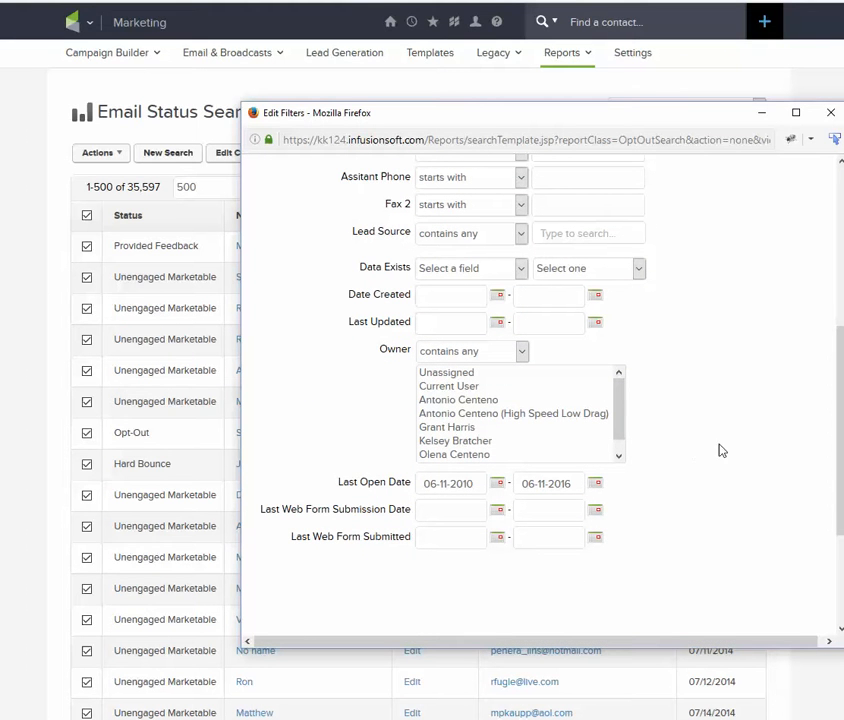
scroll("down", 3)
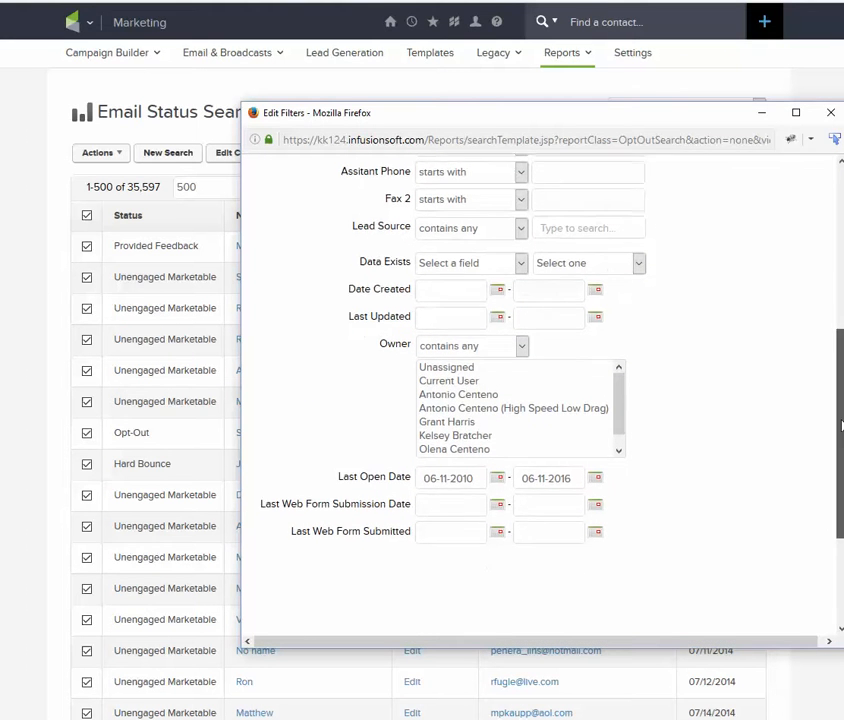
scroll("down", 3)
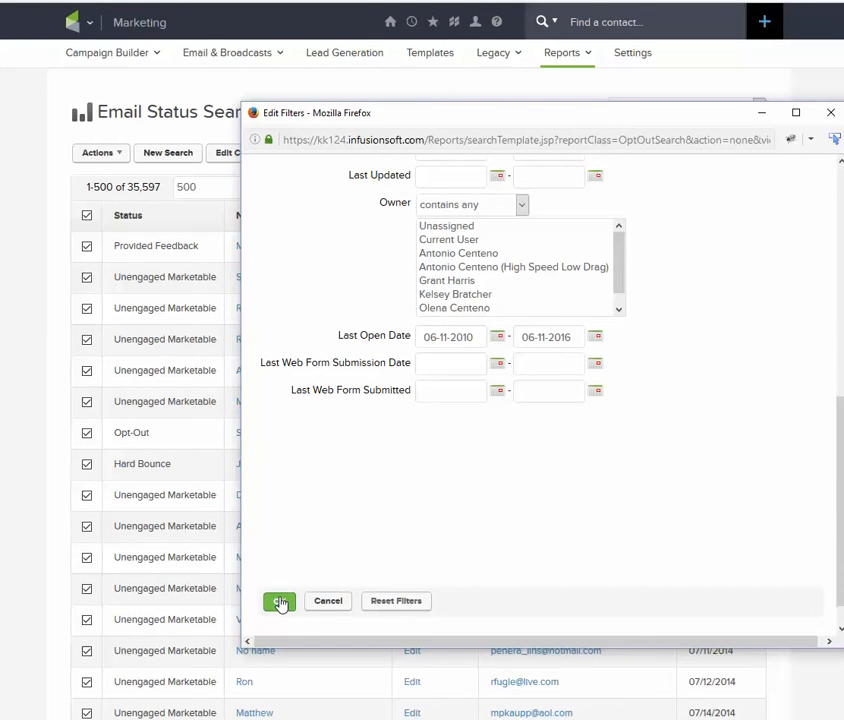
Run the last-open-date search and highlight the 29,481 contact total
left_click(280, 601)
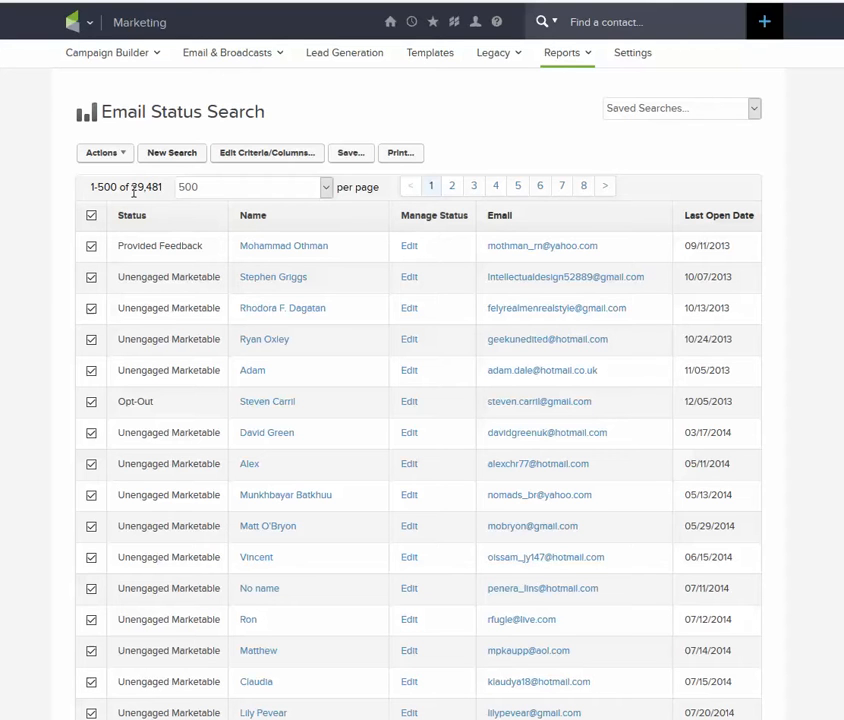
double_click(146, 187)
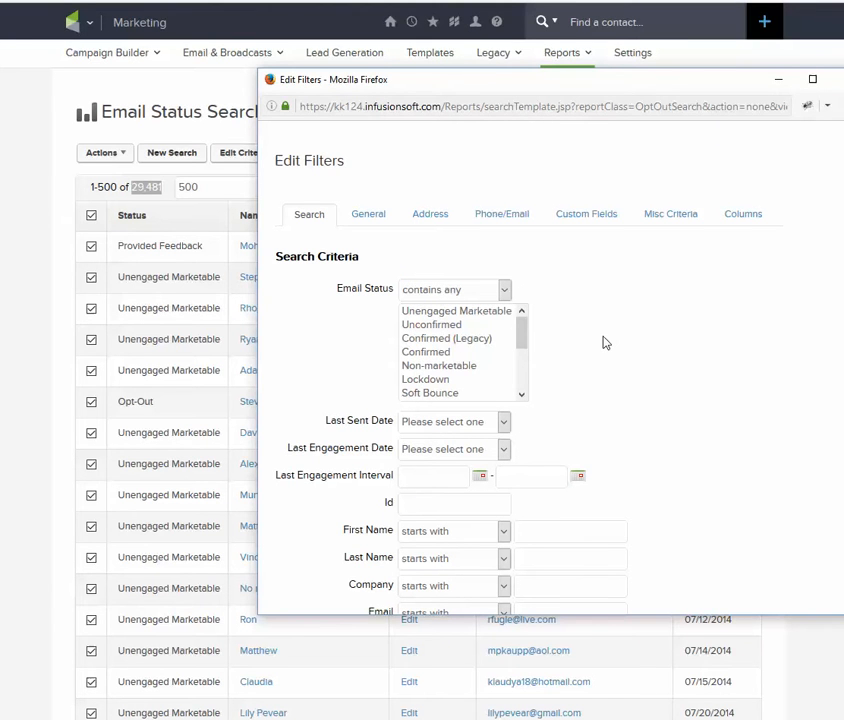
mouse_move(670, 213)
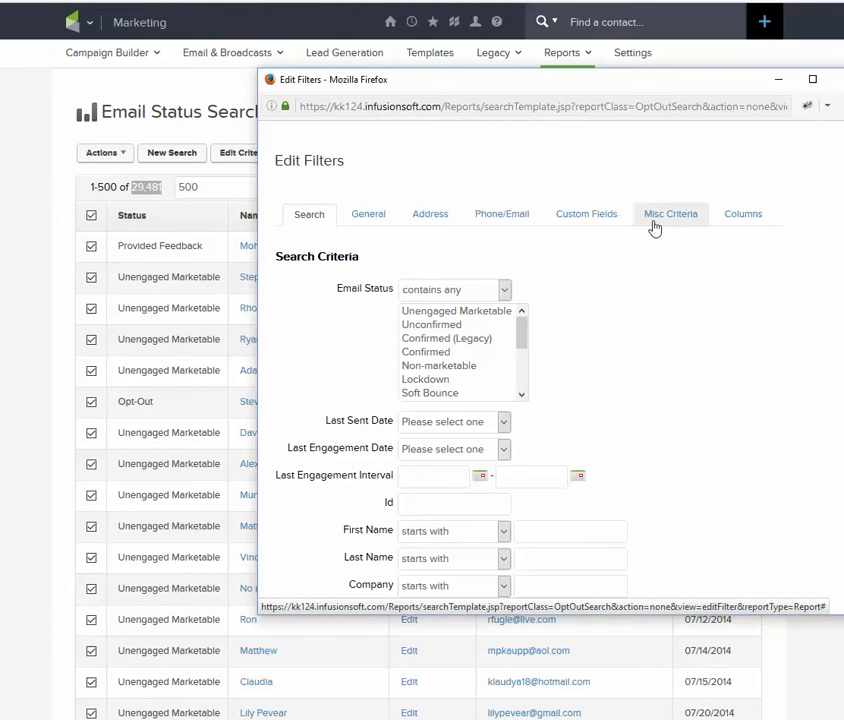
Set the Misc Criteria tag match to "Doesn't have ANY of these Tags"
left_click(670, 213)
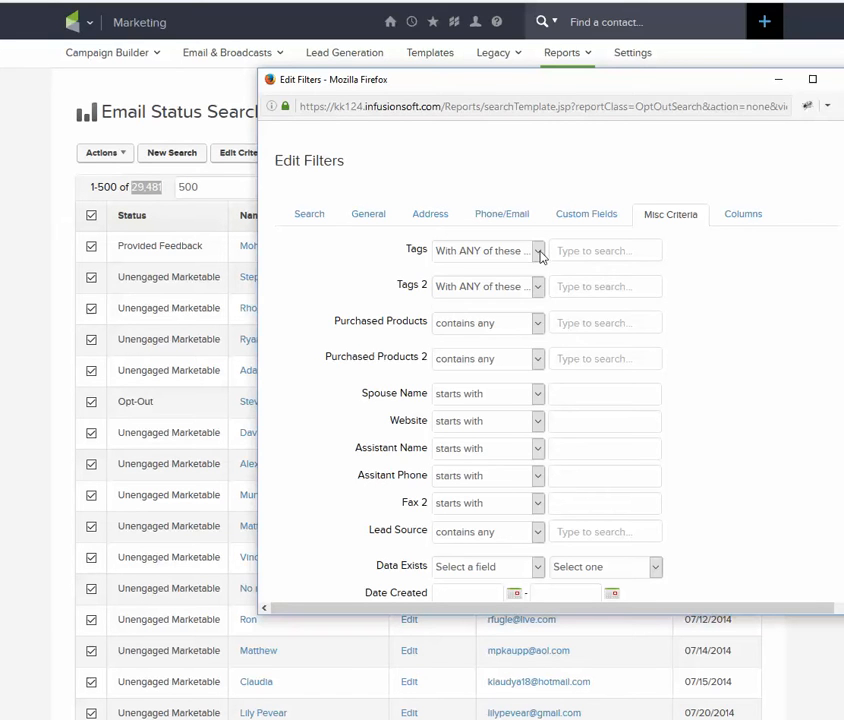
left_click(538, 250)
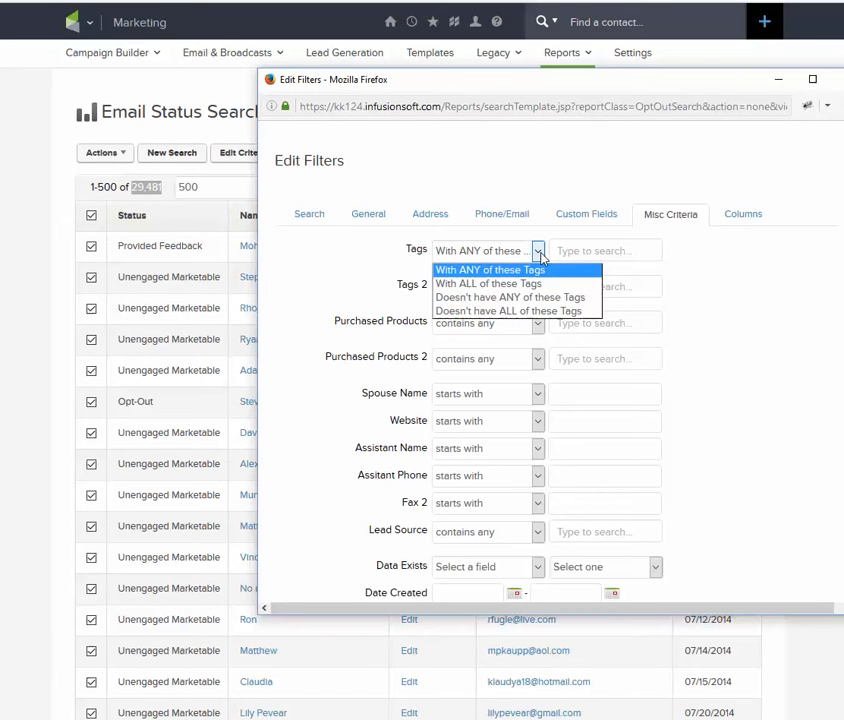
mouse_move(489, 297)
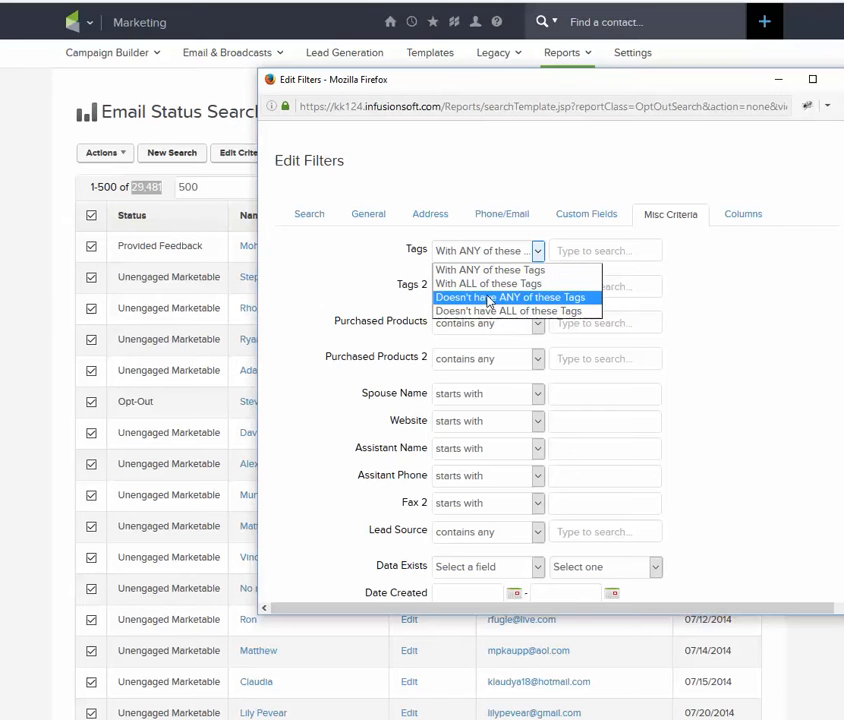
left_click(511, 297)
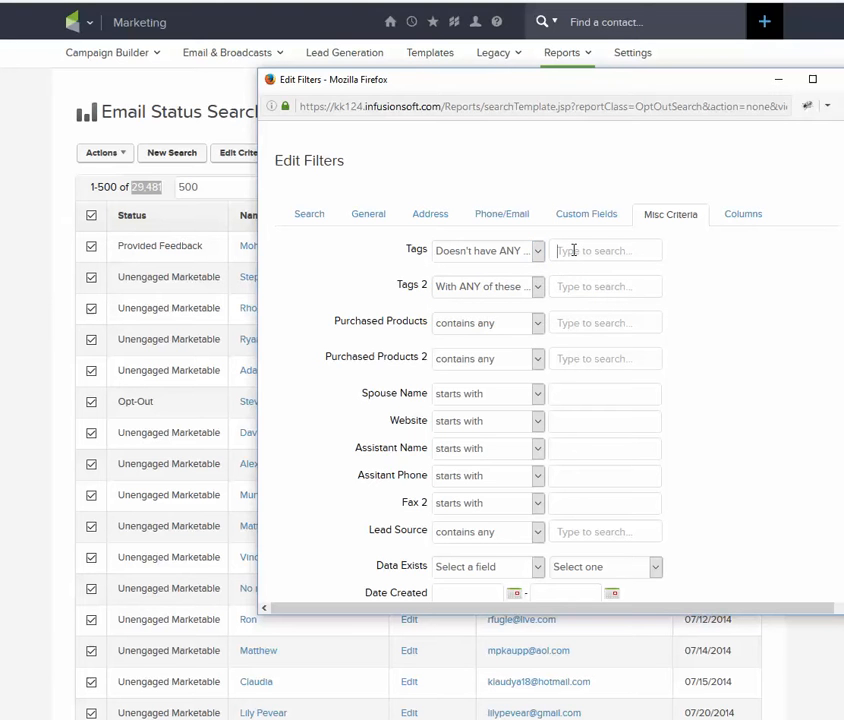
Exclude the 002. AMGTS -> Purchased AMGTS tag and reposition the filter window
left_click(605, 250)
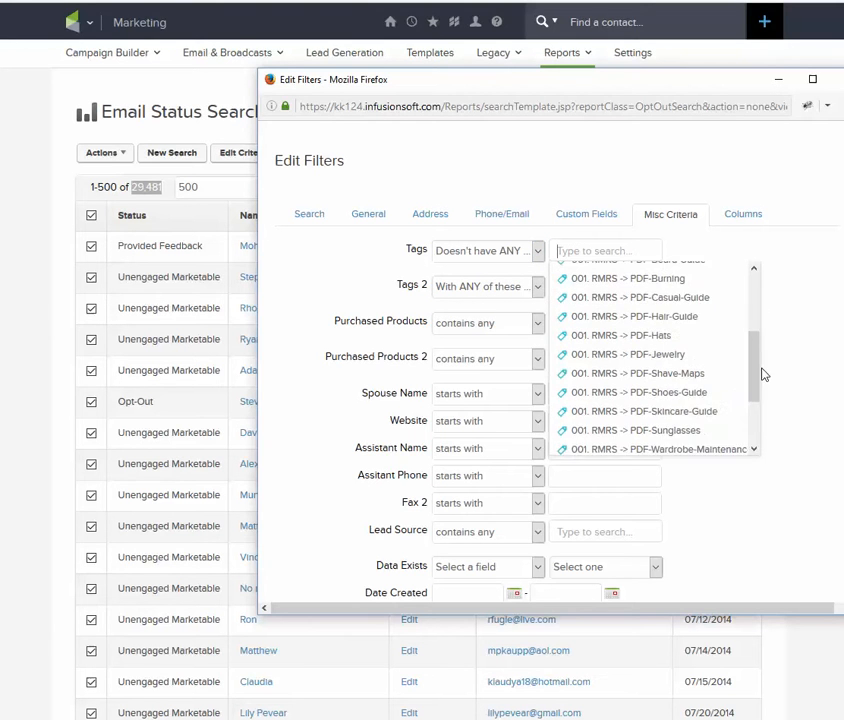
scroll("down", 3)
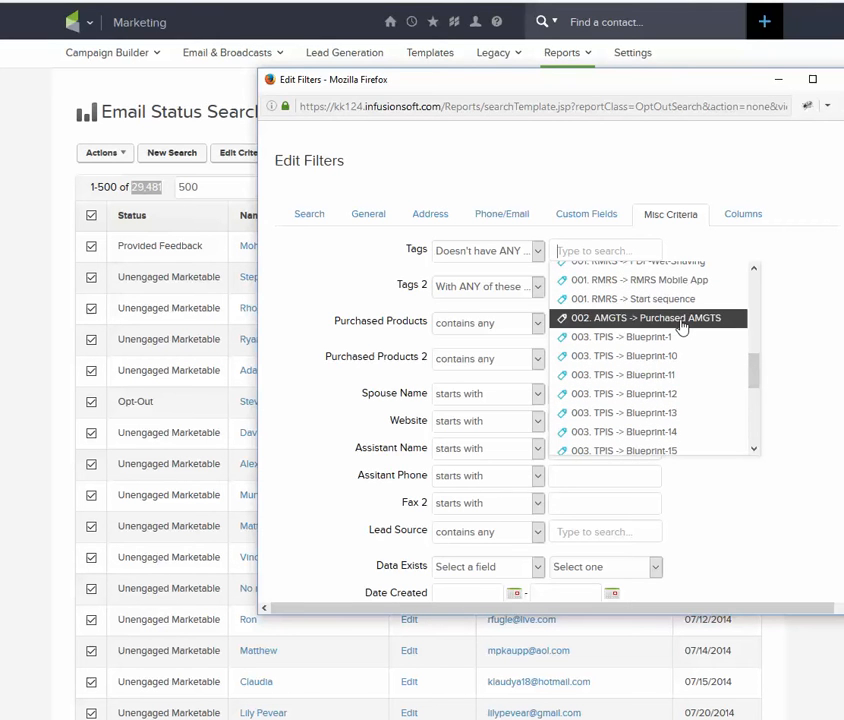
left_click(650, 318)
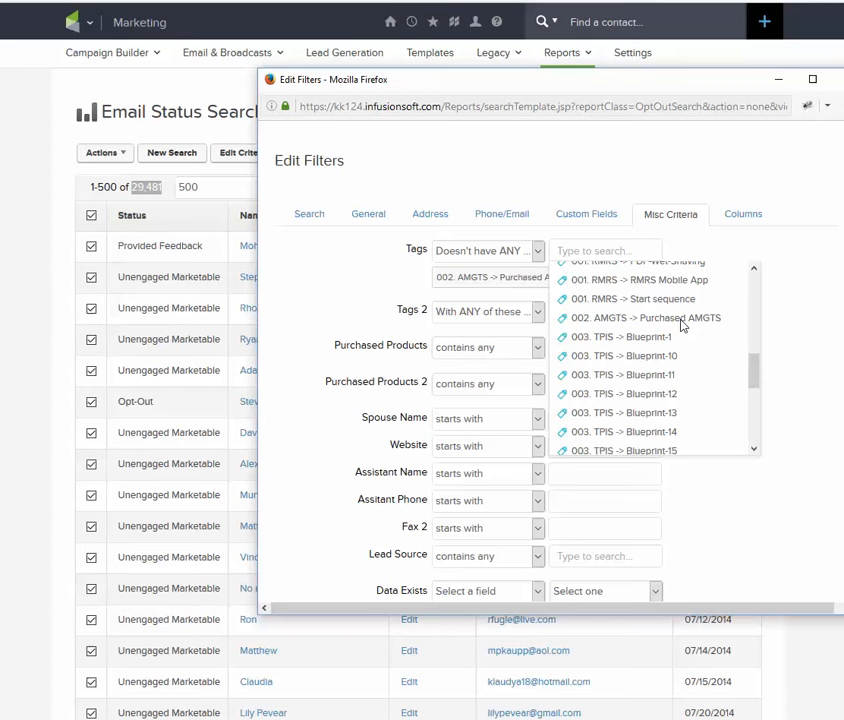
left_click(649, 317)
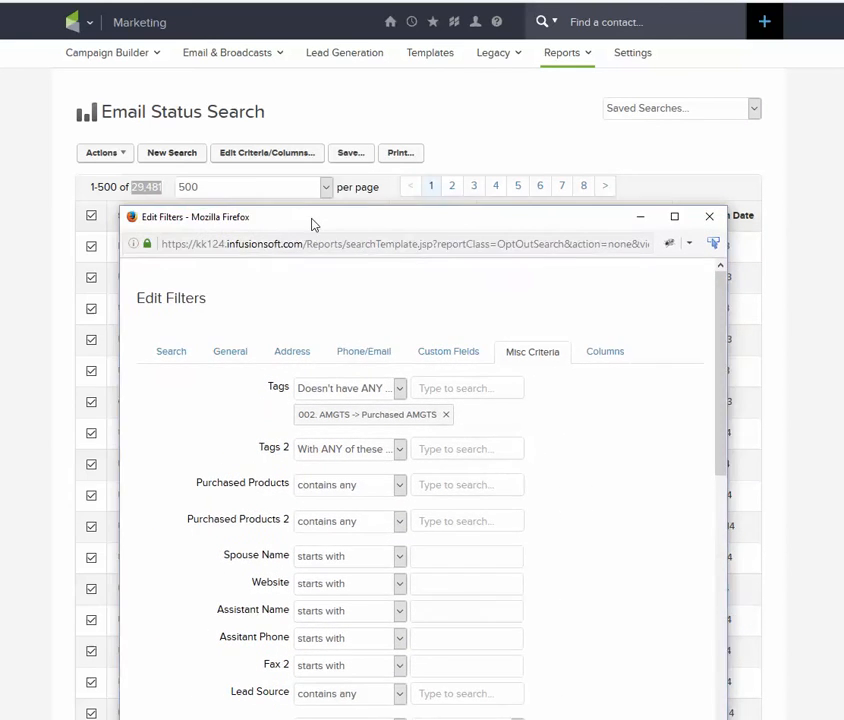
left_click_drag(310, 216, 325, 140)
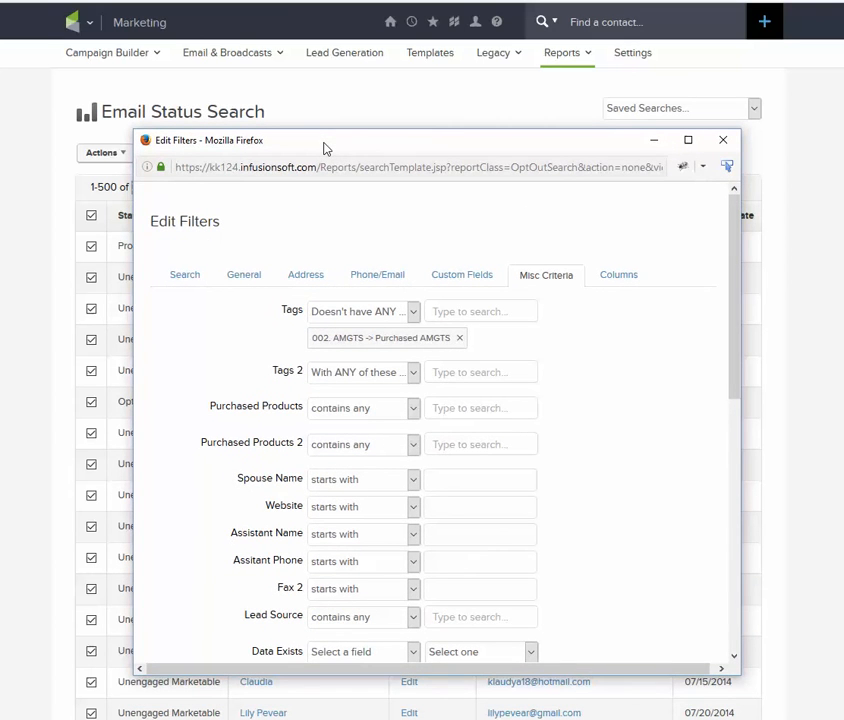